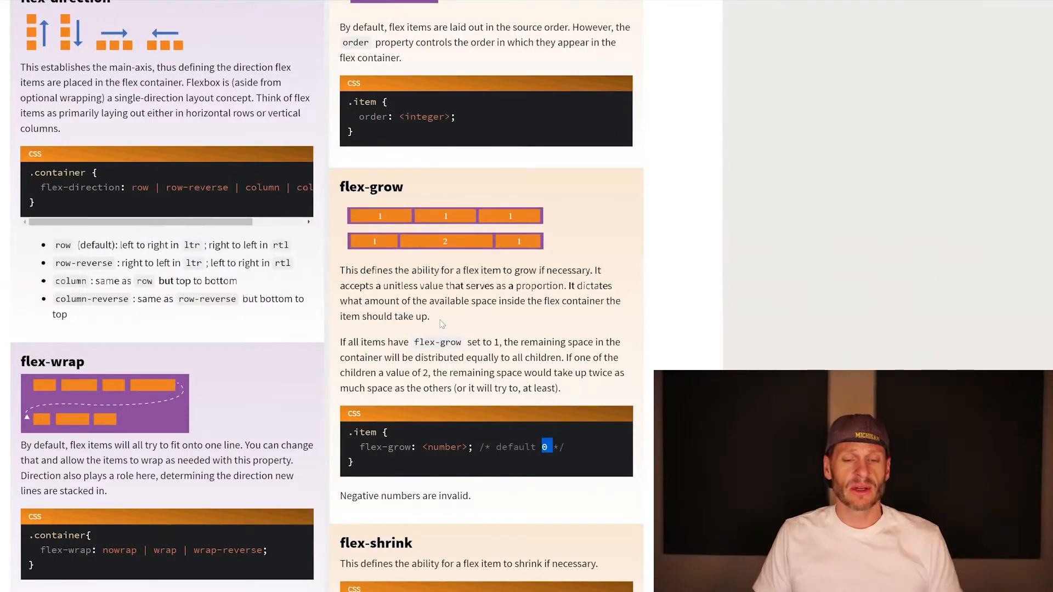
pyautogui.moveTo(487, 212)
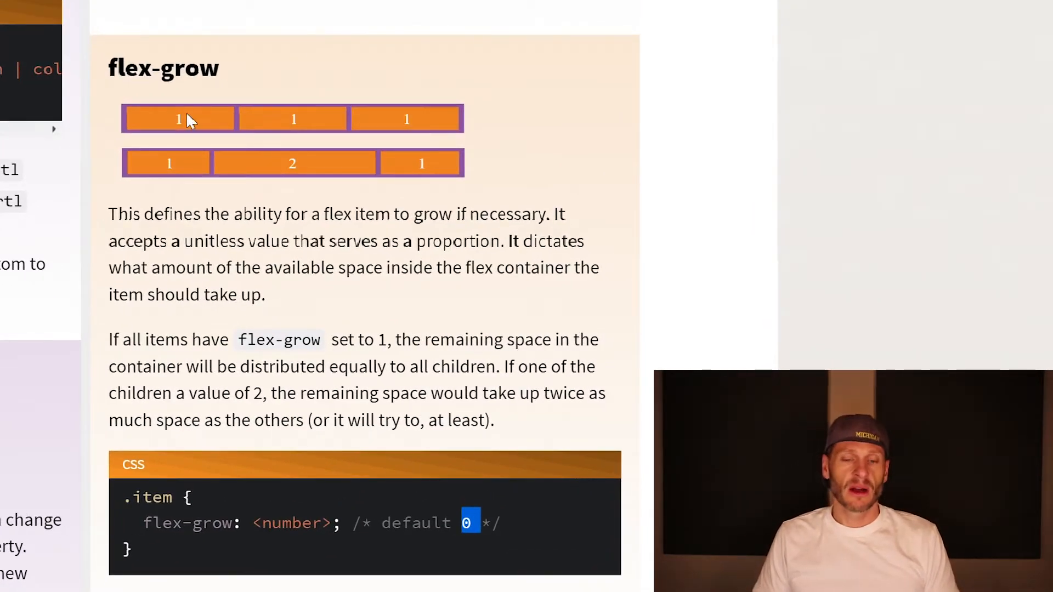
pyautogui.moveTo(418, 131)
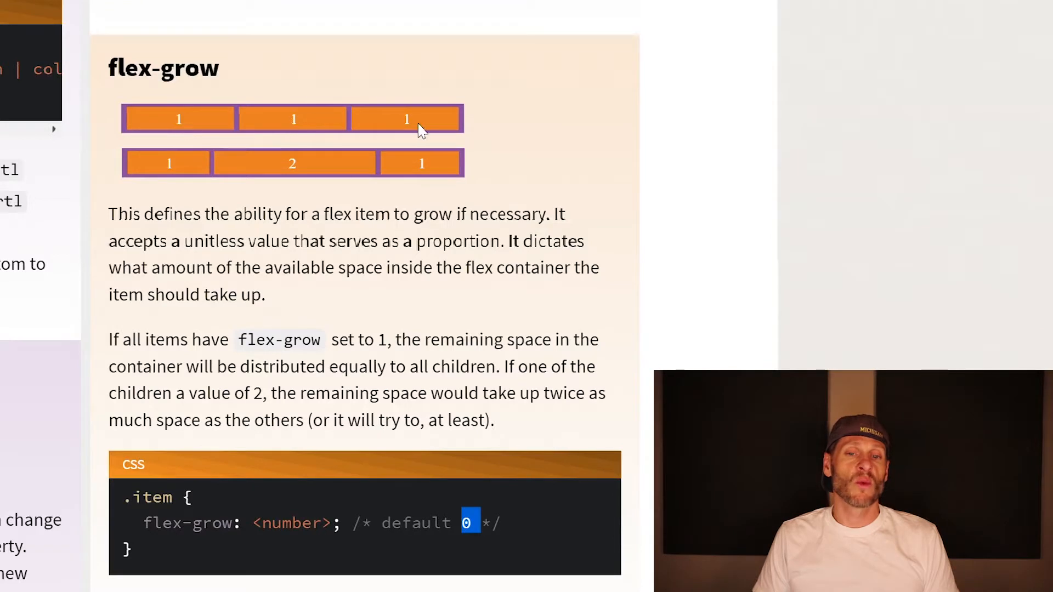
pyautogui.moveTo(316, 122)
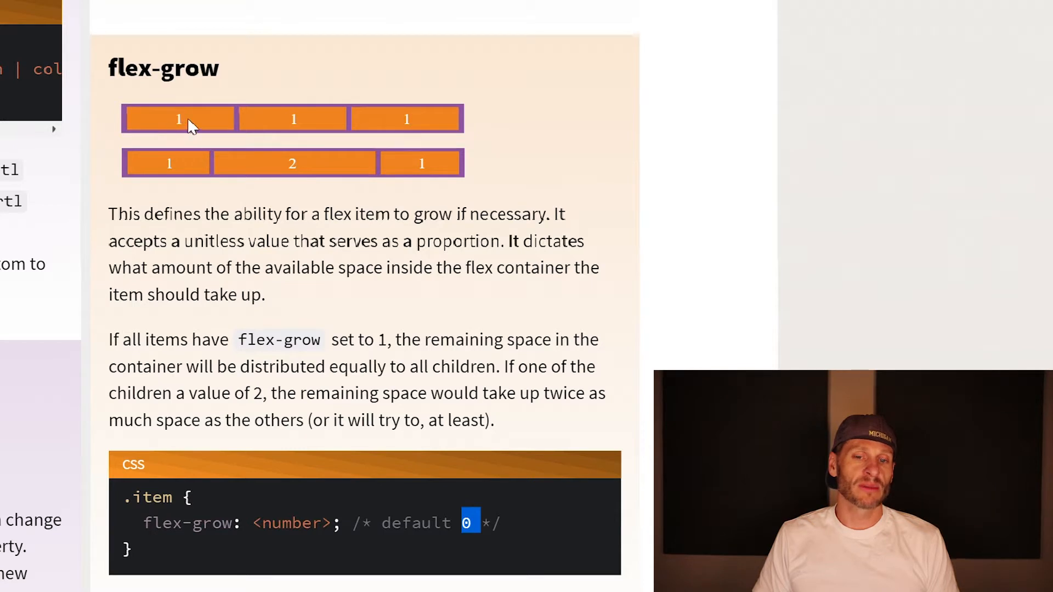
pyautogui.moveTo(420, 123)
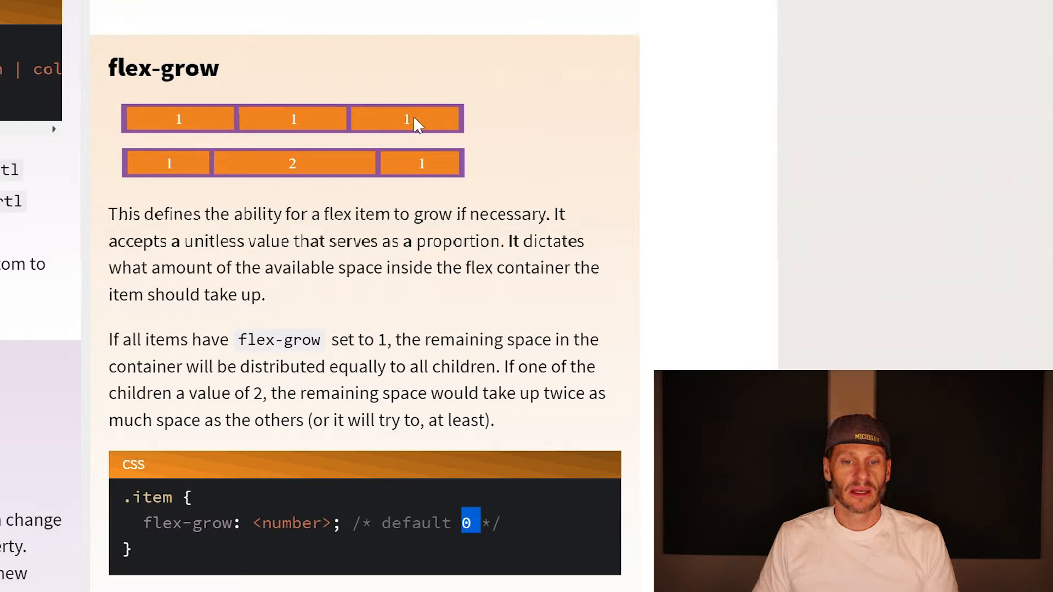
pyautogui.moveTo(141, 175)
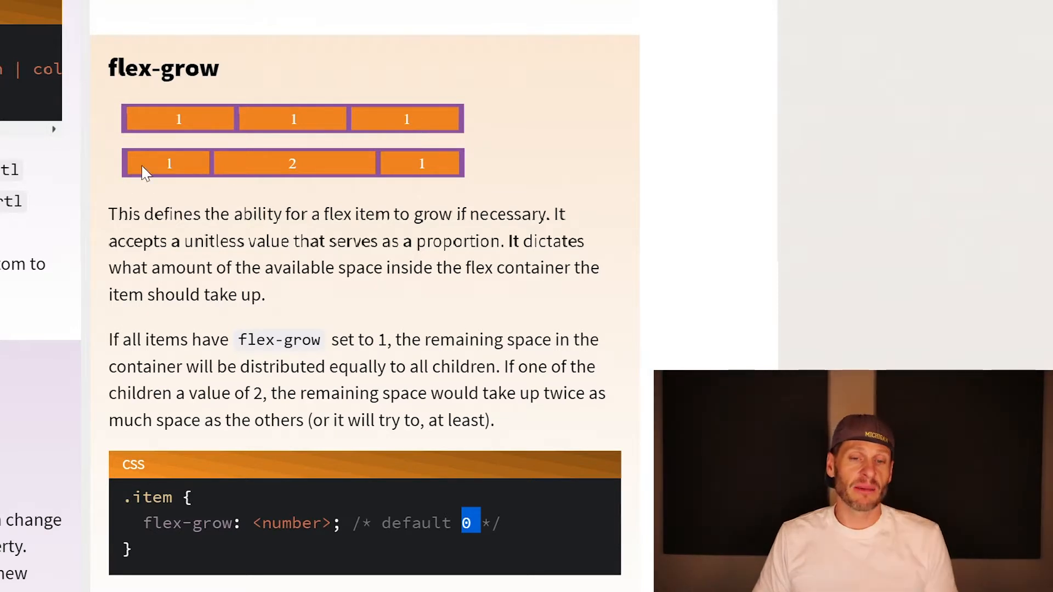
pyautogui.moveTo(165, 173)
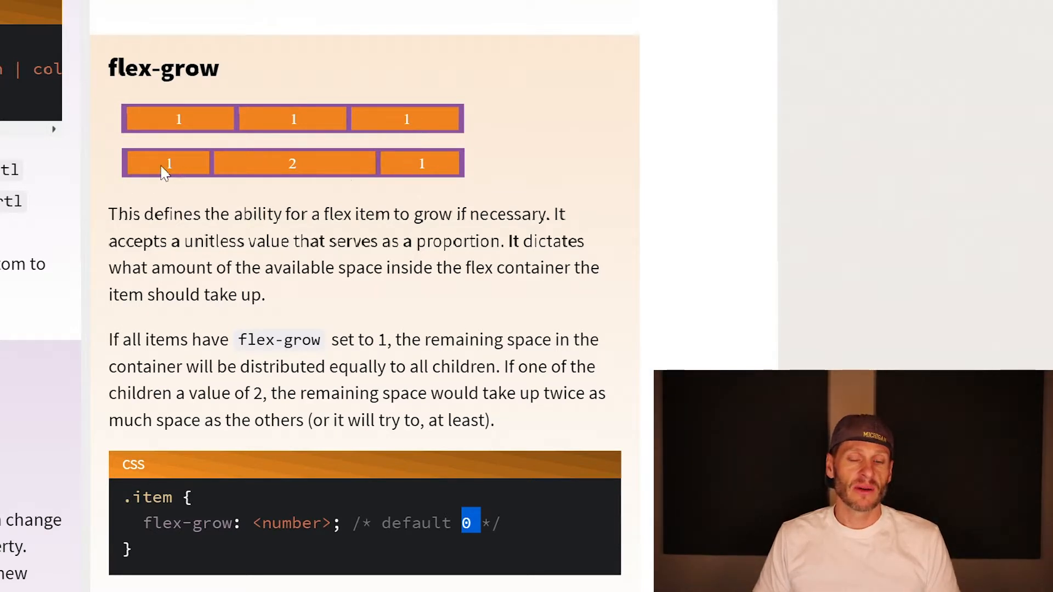
pyautogui.moveTo(230, 173)
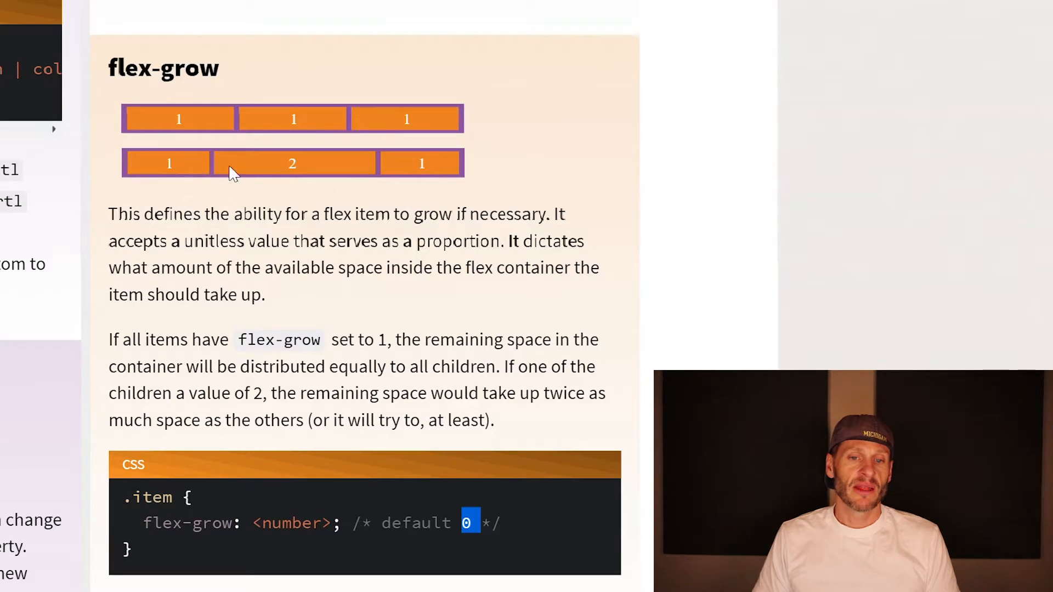
pyautogui.moveTo(212, 176)
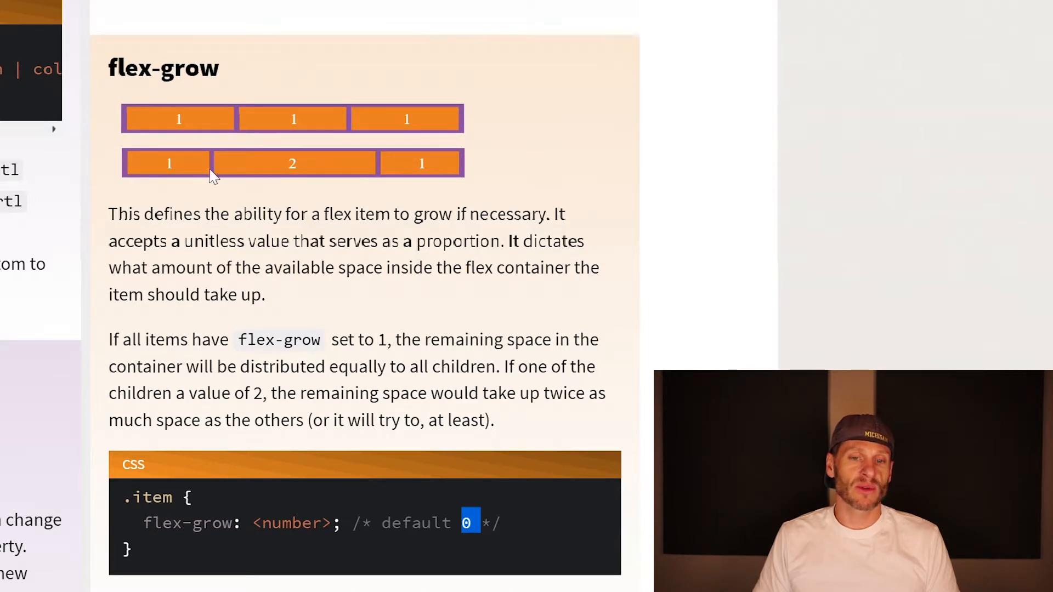
pyautogui.moveTo(415, 177)
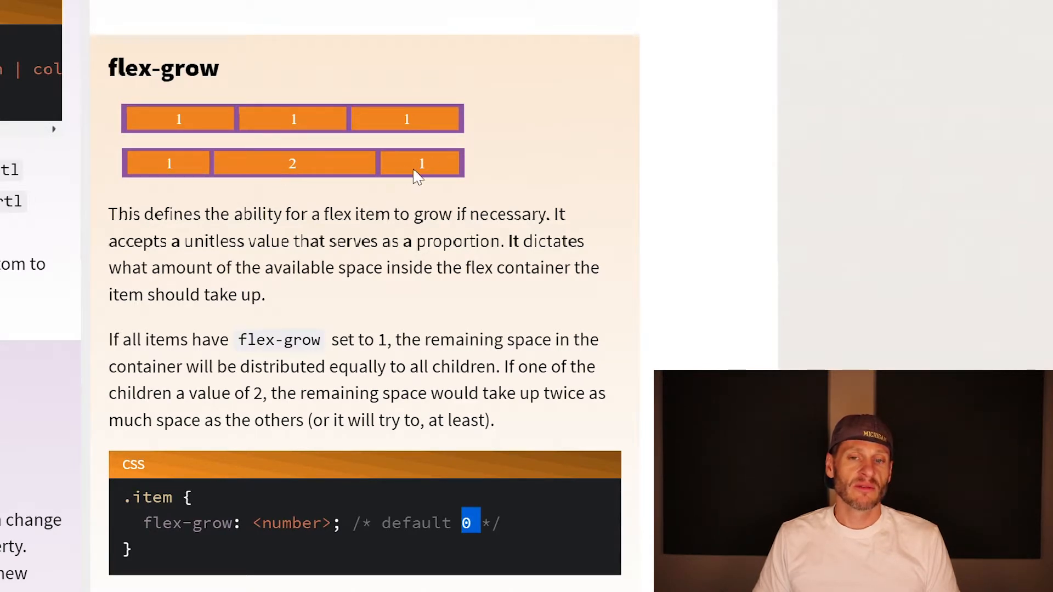
pyautogui.moveTo(204, 157)
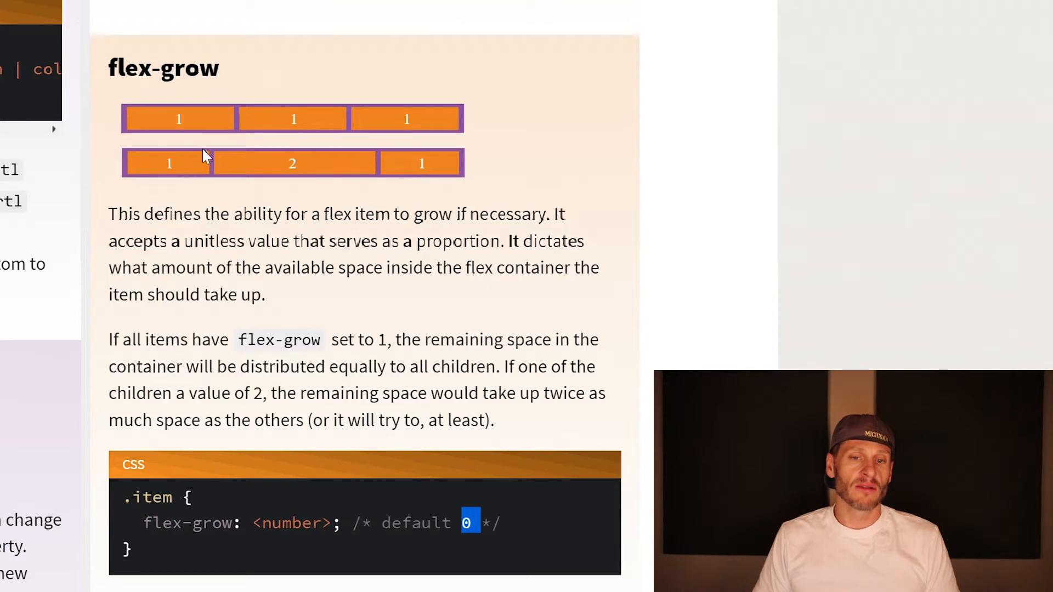
pyautogui.moveTo(302, 177)
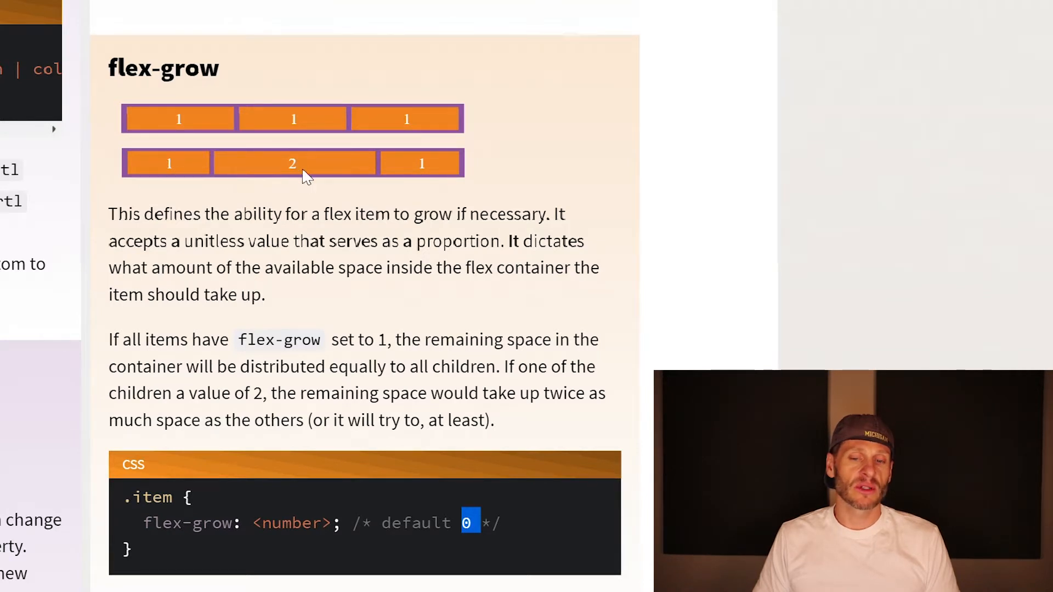
pyautogui.moveTo(415, 176)
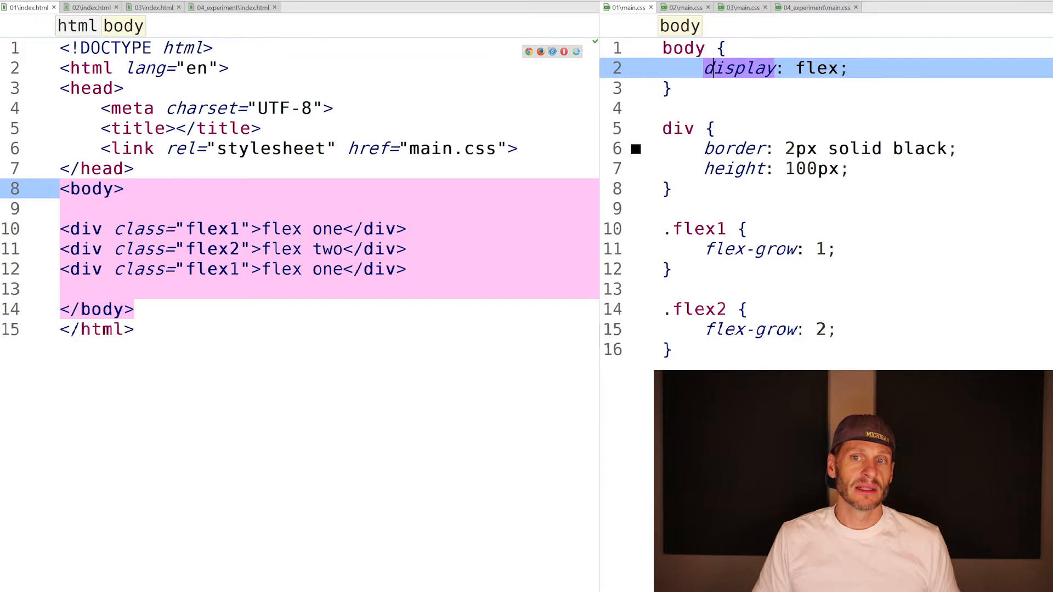
# - Show index.html's three divs alongside main.css setting flex-grow 1, 2 and 1
pyautogui.click(252, 249)
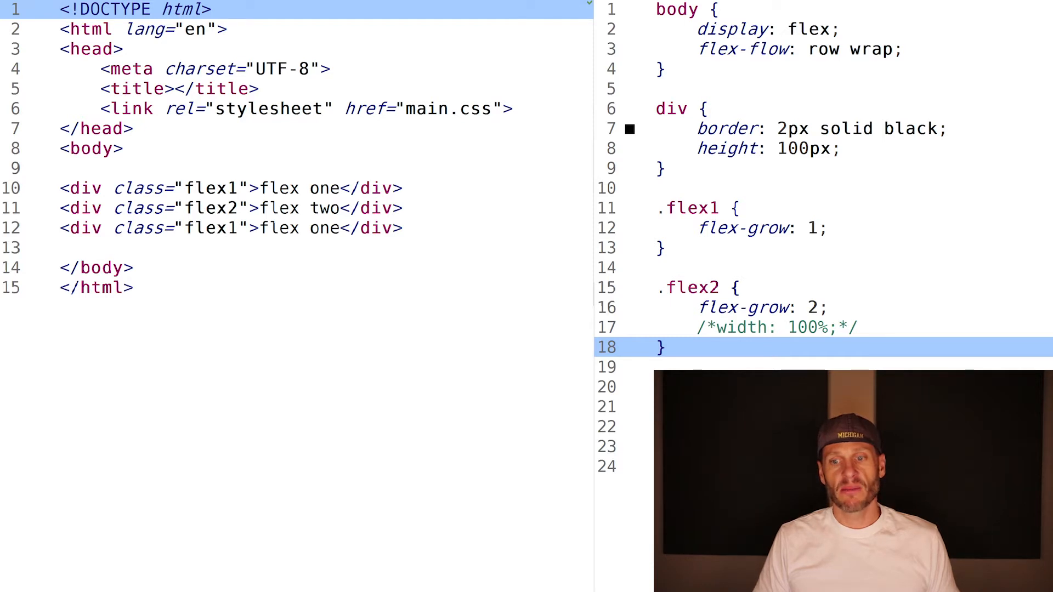
# - Enable width: 100% in the .flex2 rule of main.css so the items wrap
pyautogui.click(732, 327)
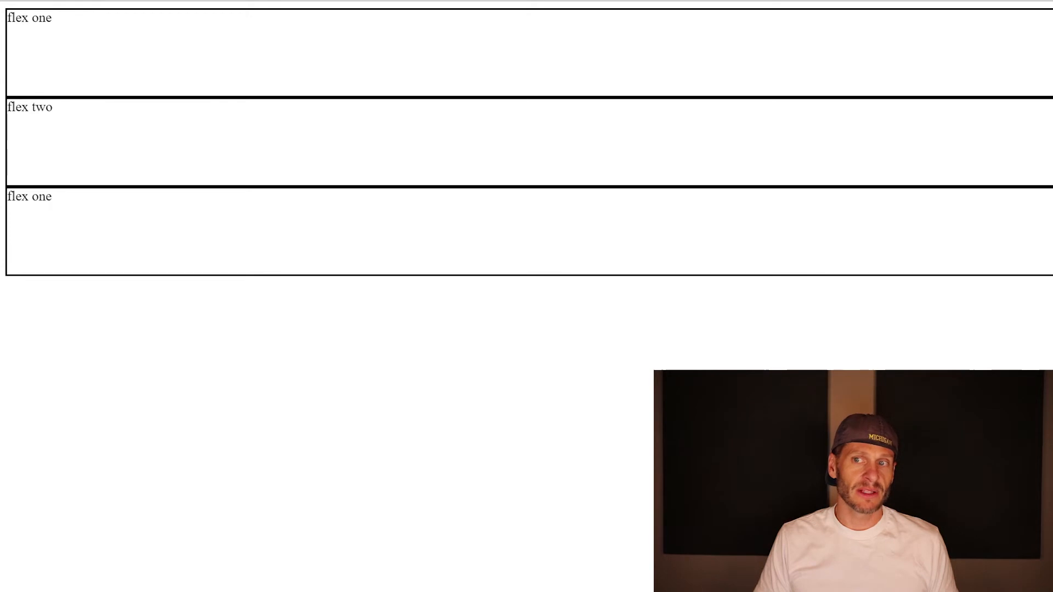
# - Highlight the word 'one' in the first box of the wrapped browser layout
pyautogui.moveTo(20, 18); pyautogui.dragTo(52, 18)
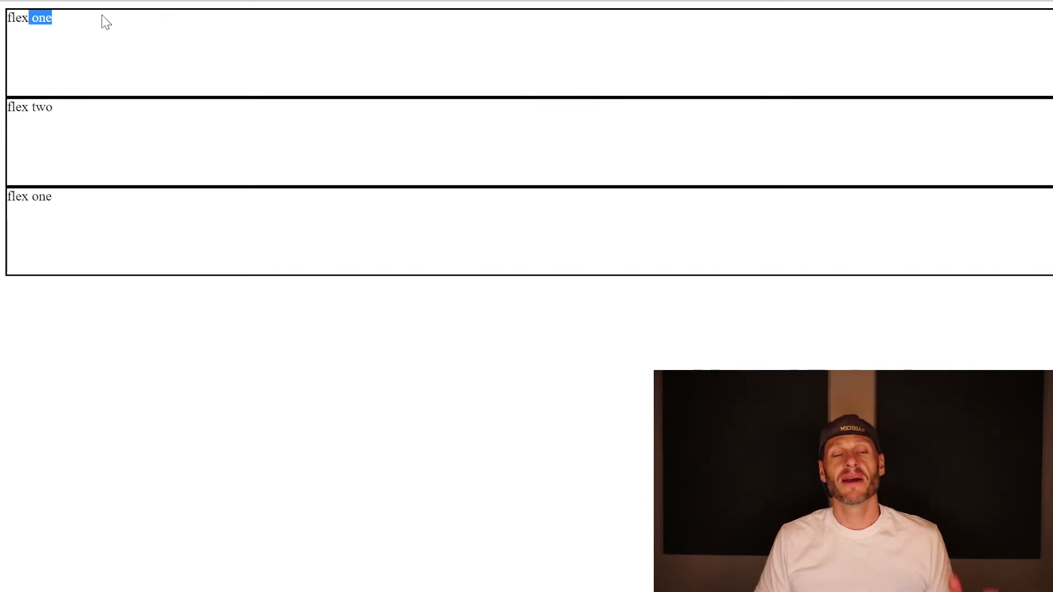
pyautogui.moveTo(114, 31)
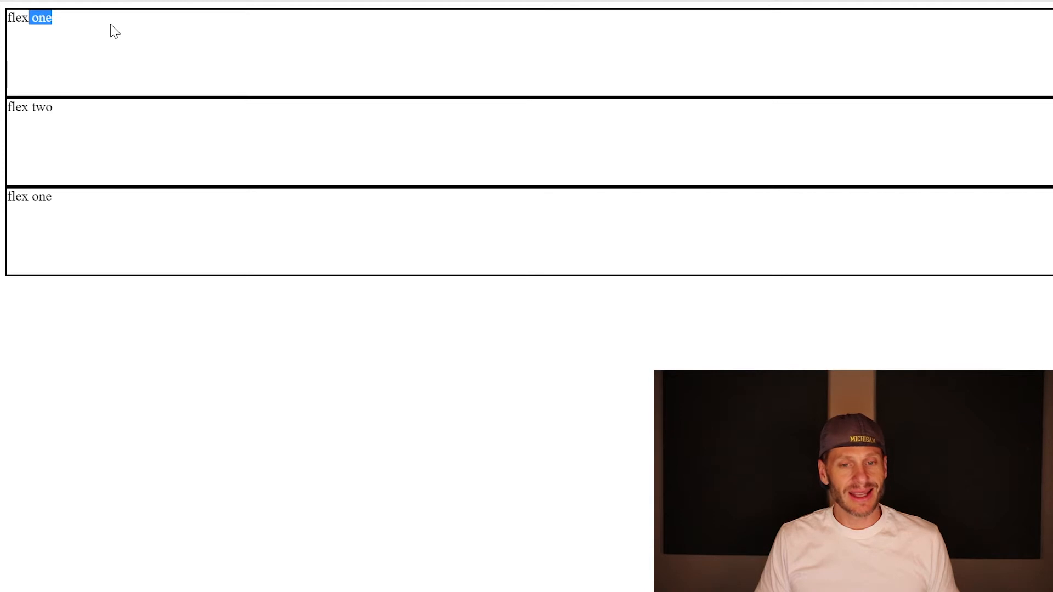